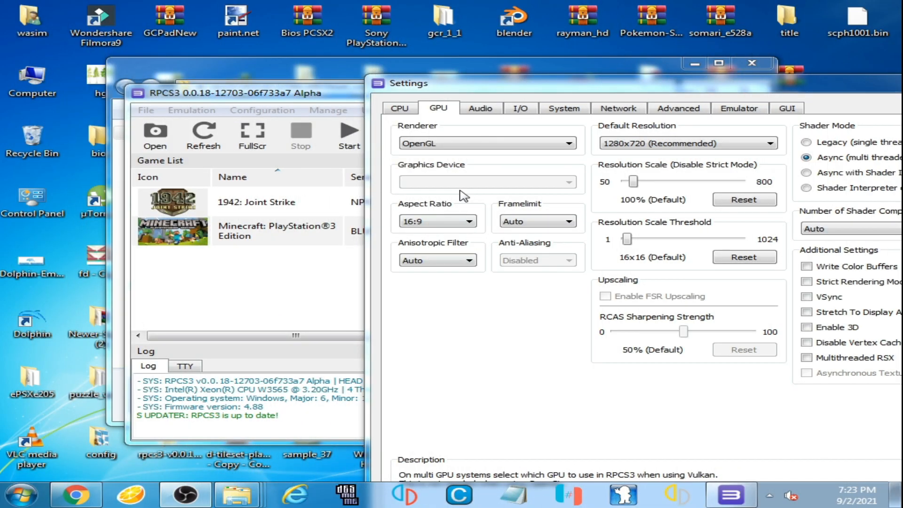
{"action": "mouse_move", "coordinate": [465, 195]}
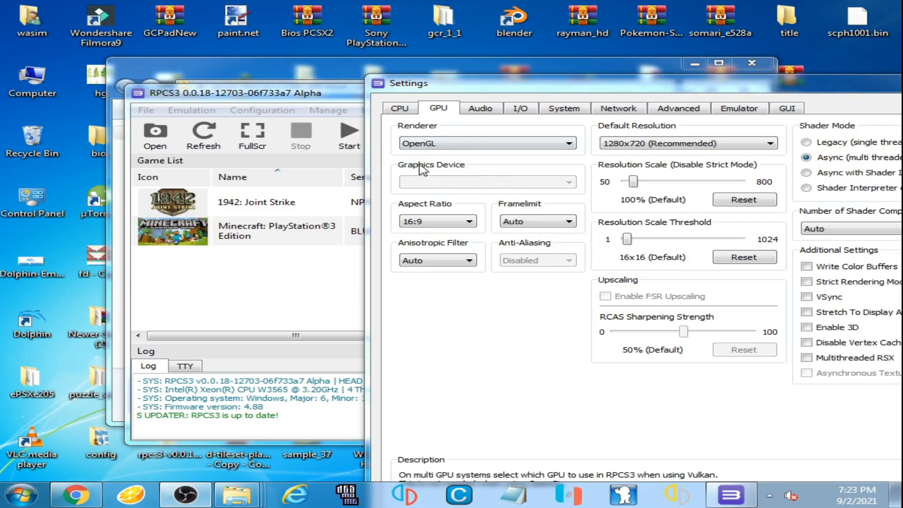
{"action": "mouse_move", "coordinate": [407, 160]}
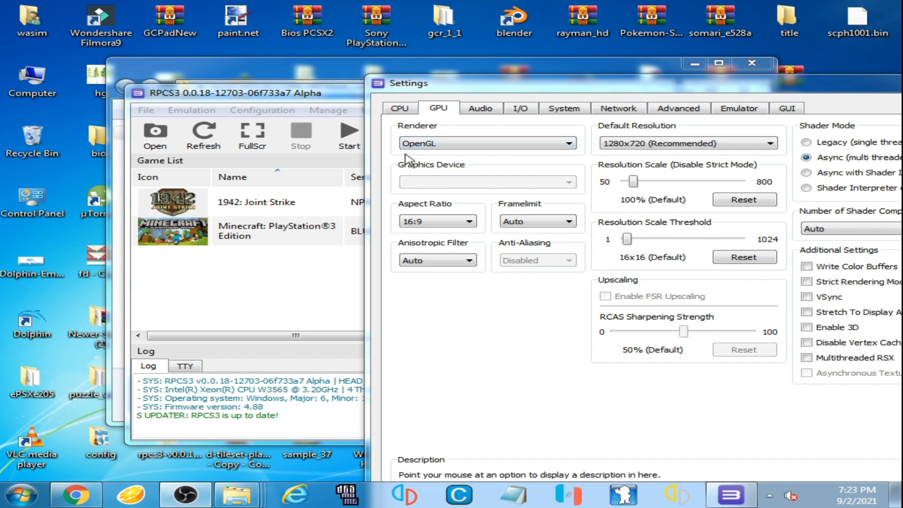
{"action": "mouse_move", "coordinate": [472, 160]}
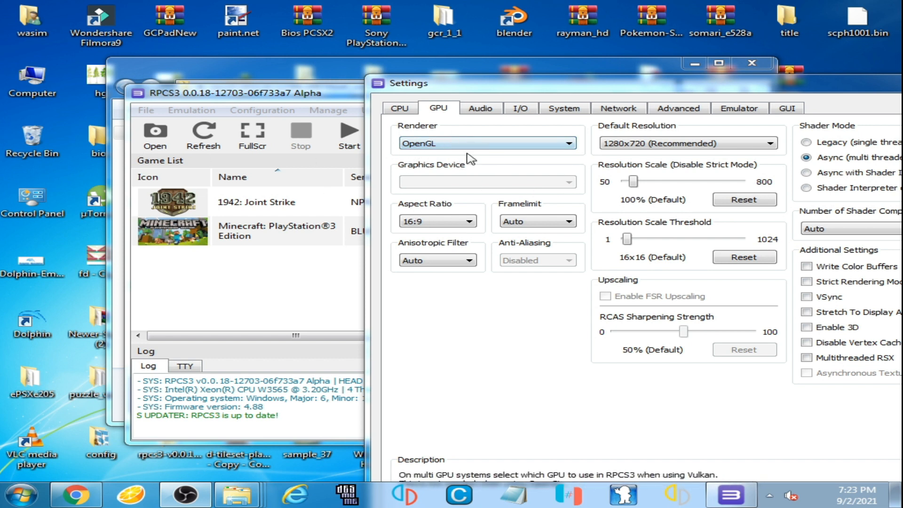
{"action": "mouse_move", "coordinate": [461, 143]}
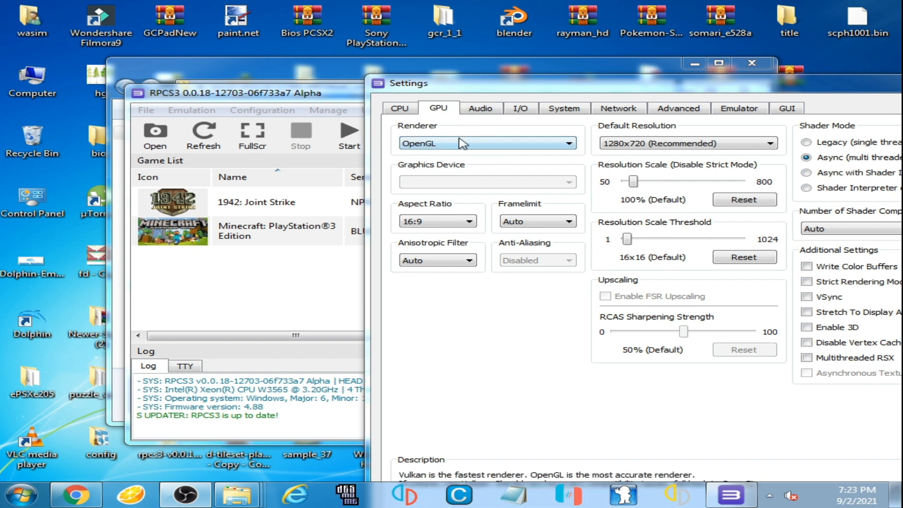
{"action": "mouse_move", "coordinate": [477, 155]}
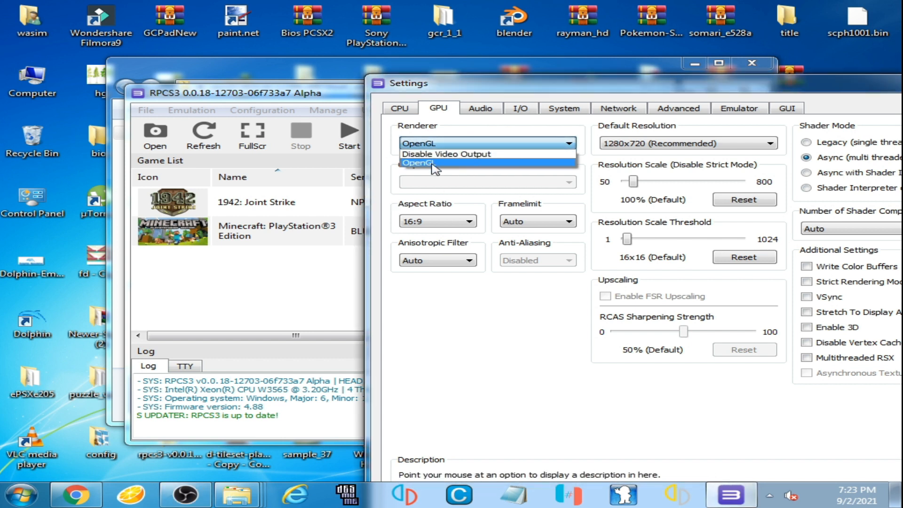
{"action": "mouse_move", "coordinate": [443, 166]}
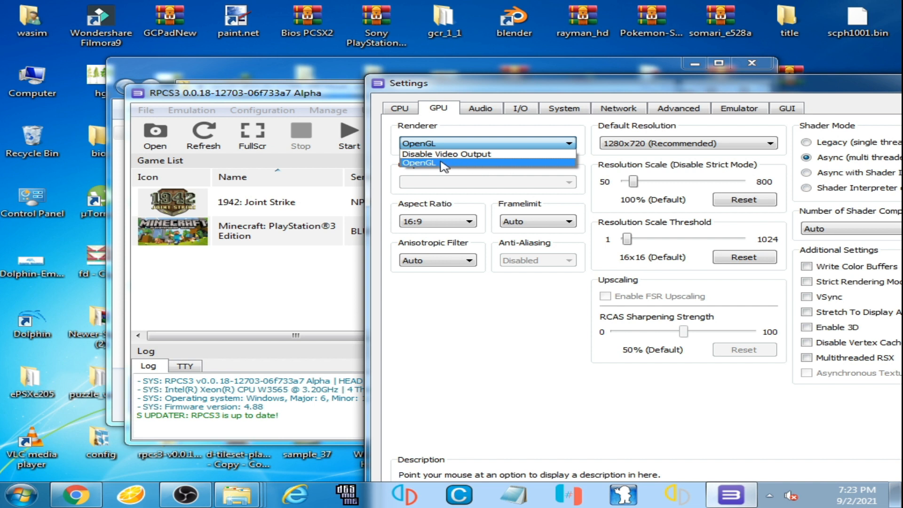
Step: Leave OpenGL as renderer, then reach Device Manager through the computer's System properties
{"action": "left_click", "coordinate": [419, 163]}
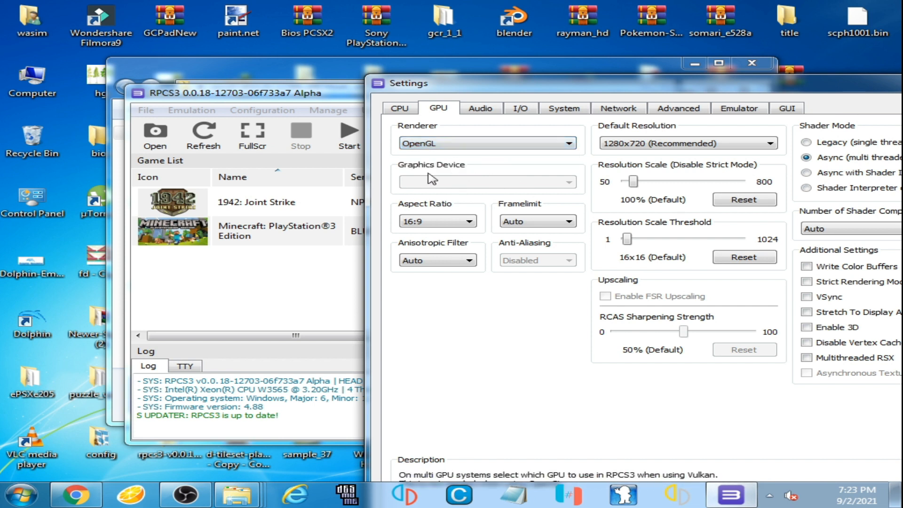
{"action": "mouse_move", "coordinate": [521, 183]}
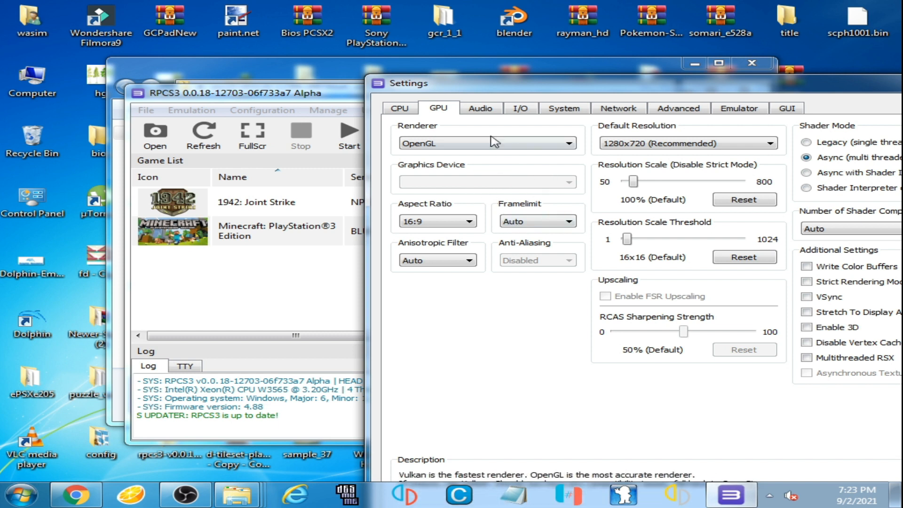
{"action": "mouse_move", "coordinate": [502, 204]}
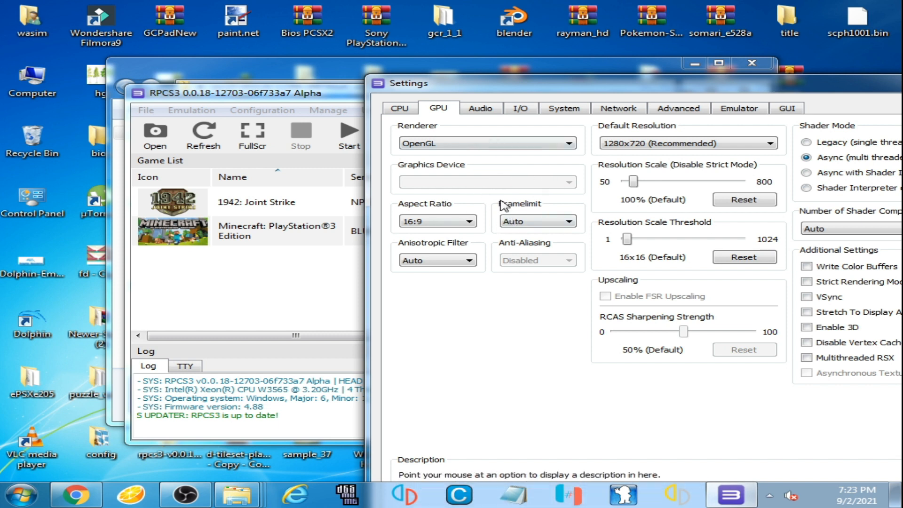
{"action": "mouse_move", "coordinate": [501, 206]}
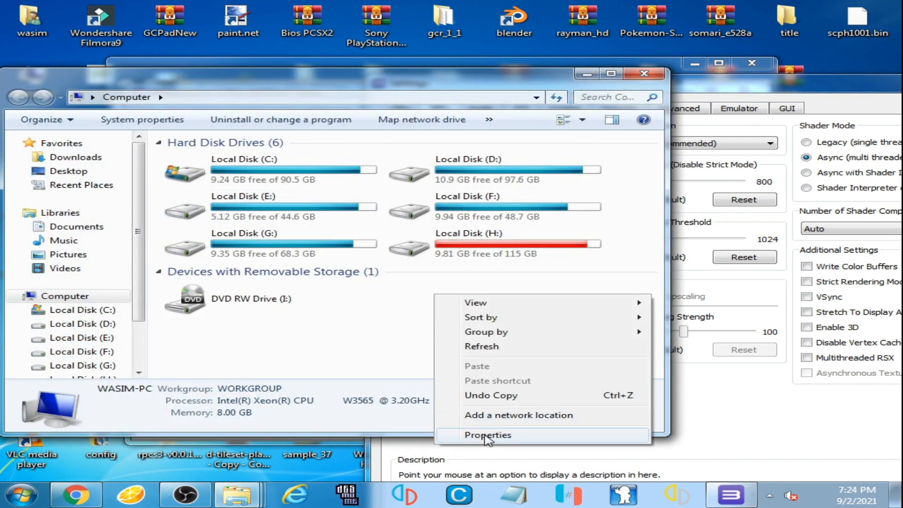
{"action": "left_click", "coordinate": [488, 435]}
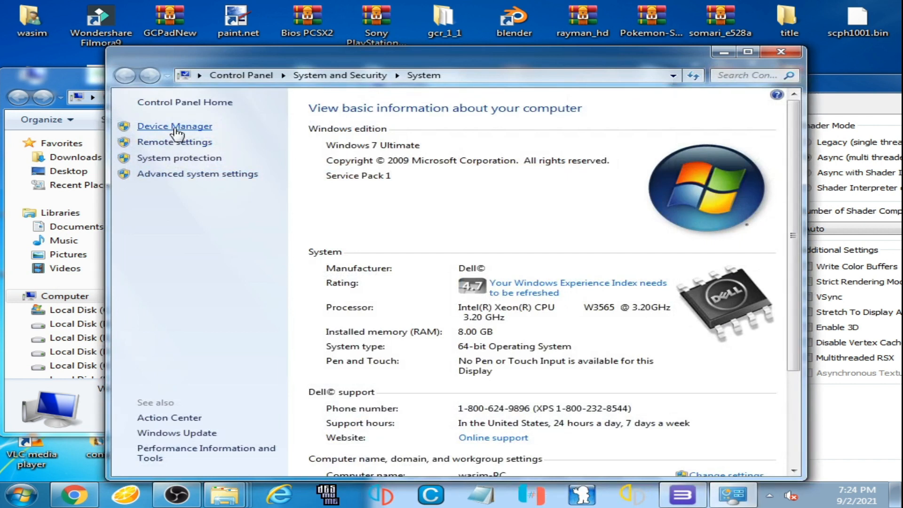
{"action": "left_click", "coordinate": [175, 125]}
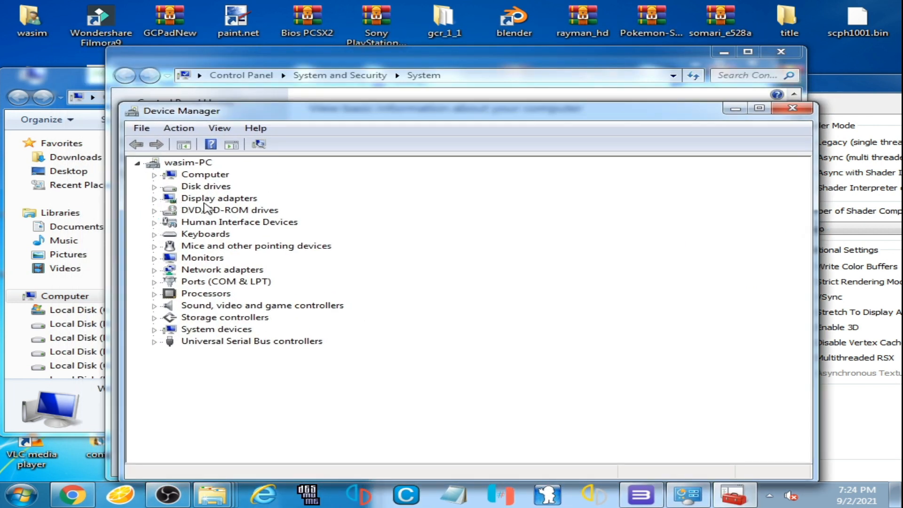
Step: Expand Display adapters to show the NVIDIA GeForce GTX 750
{"action": "left_click", "coordinate": [155, 198]}
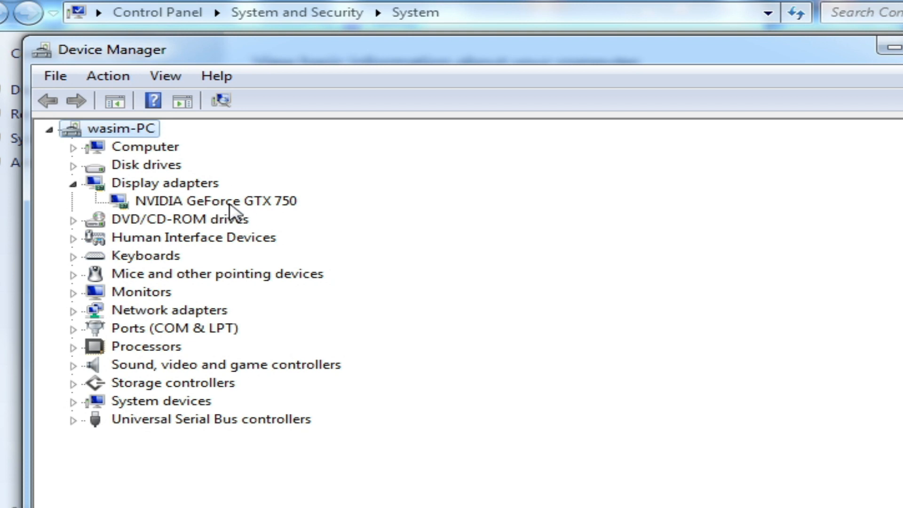
Step: Review the GeForce GTX 750's device actions and dismiss them without choosing one
{"action": "right_click", "coordinate": [216, 200]}
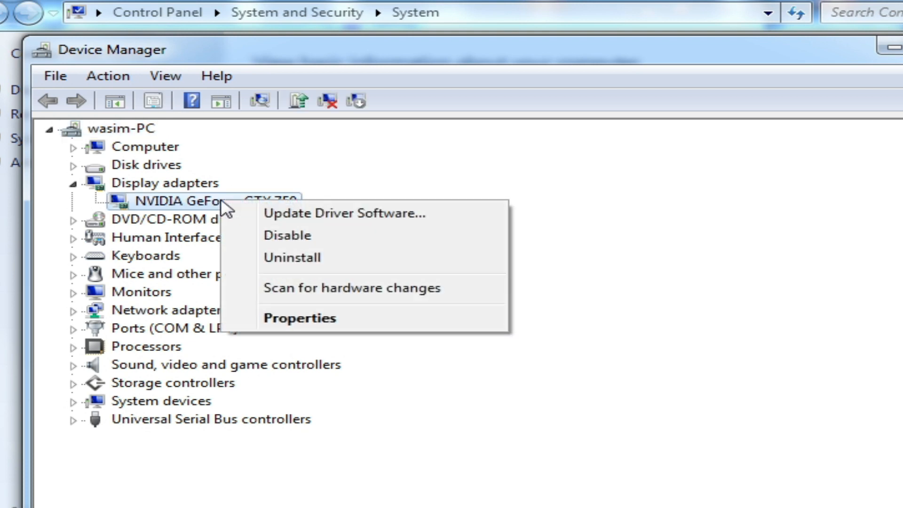
{"action": "mouse_move", "coordinate": [286, 241]}
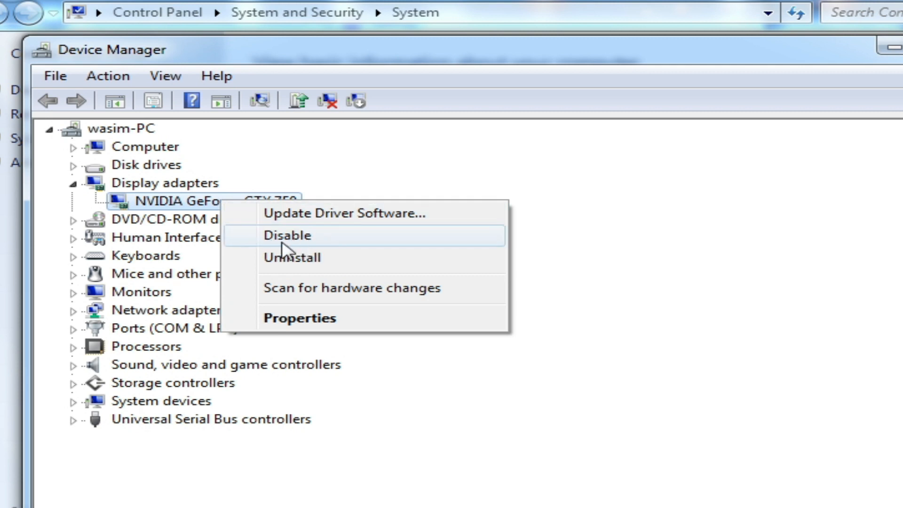
{"action": "mouse_move", "coordinate": [195, 224]}
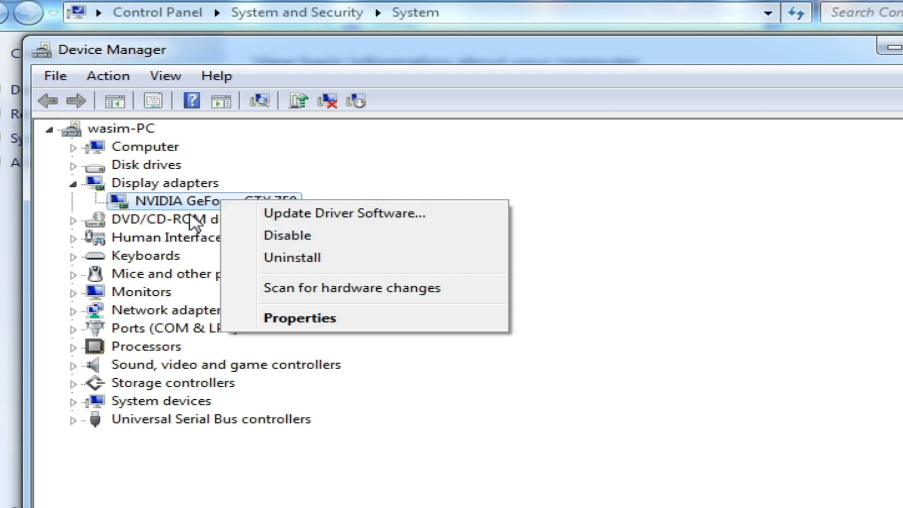
{"action": "key", "text": "Escape"}
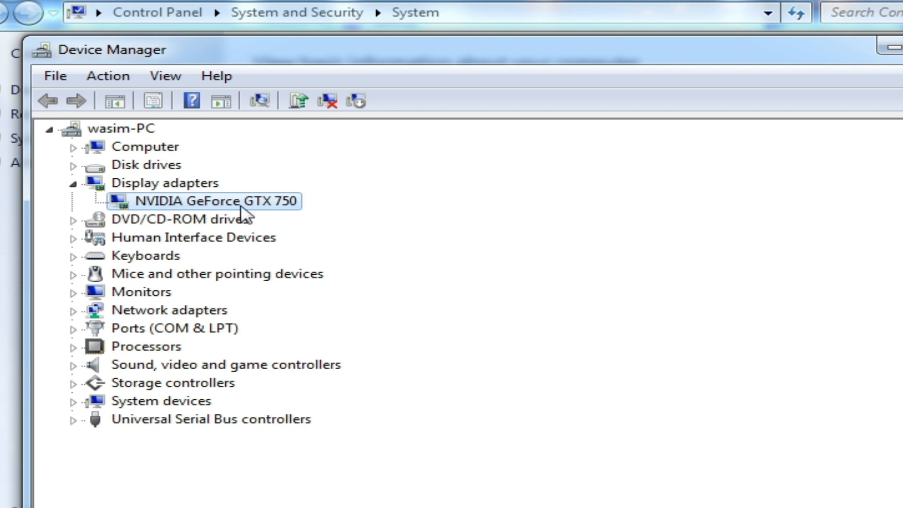
{"action": "mouse_move", "coordinate": [198, 210]}
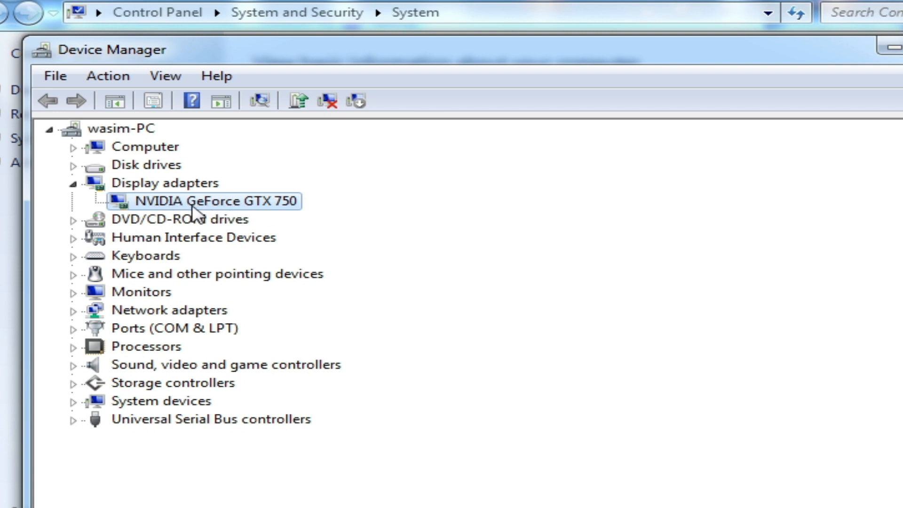
{"action": "mouse_move", "coordinate": [252, 252]}
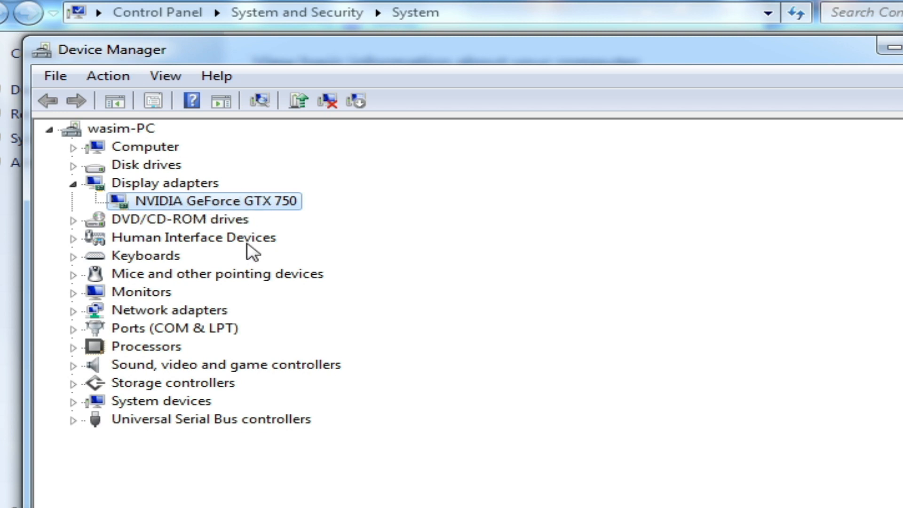
{"action": "mouse_move", "coordinate": [193, 222]}
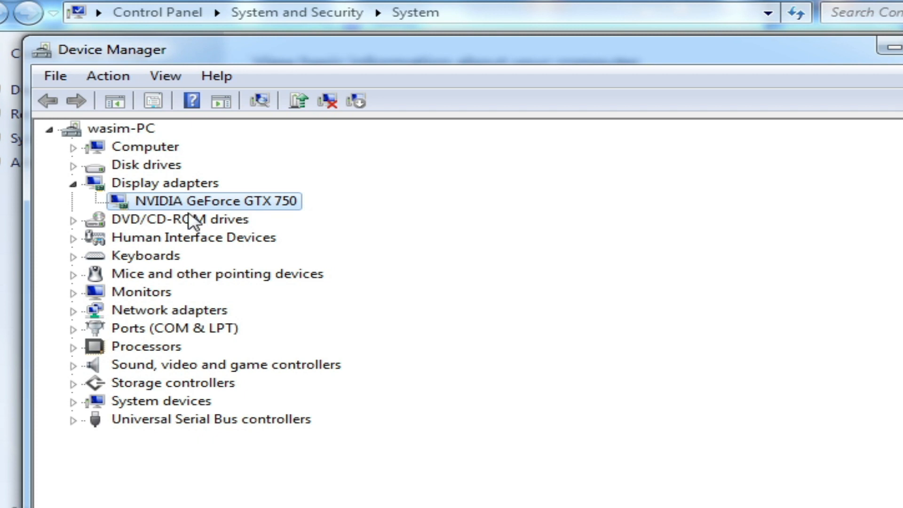
{"action": "mouse_move", "coordinate": [265, 296]}
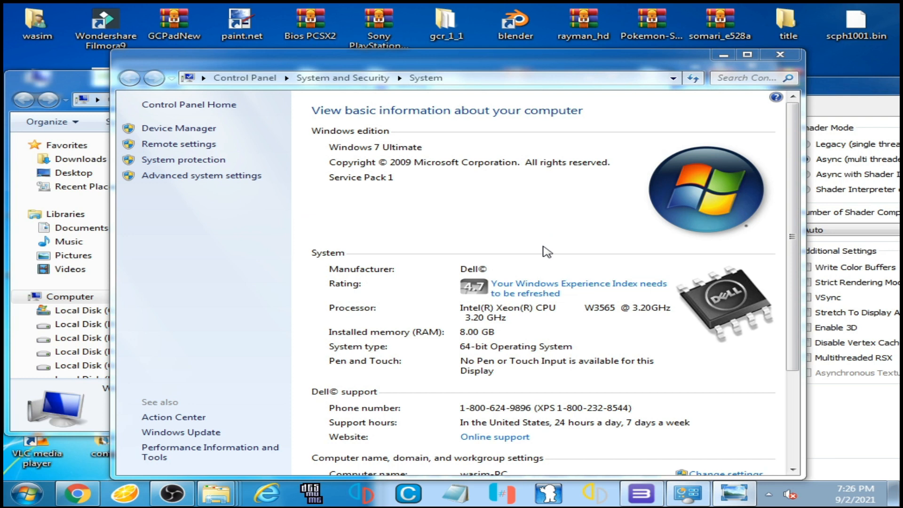
{"action": "mouse_move", "coordinate": [780, 55]}
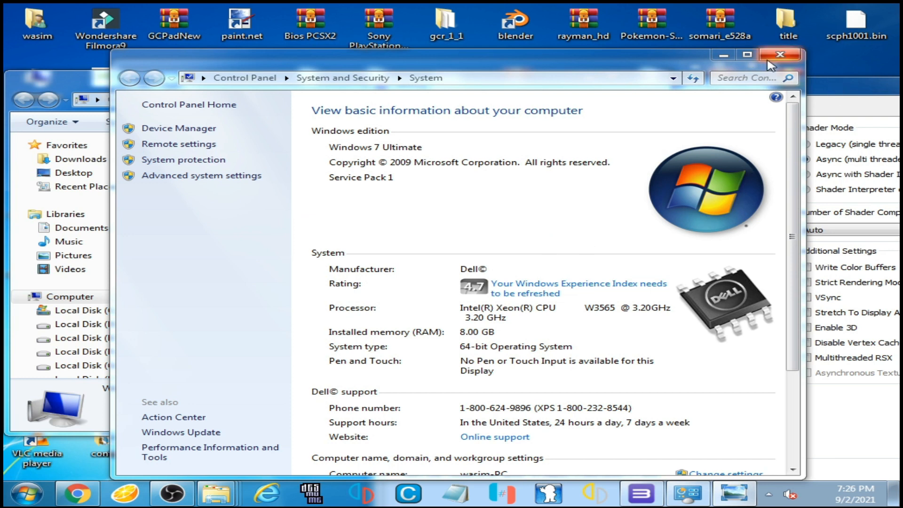
Step: Close the System window and RPCS3 Settings, then bring up the desktop menu for NVIDIA Control Panel
{"action": "left_click", "coordinate": [779, 55]}
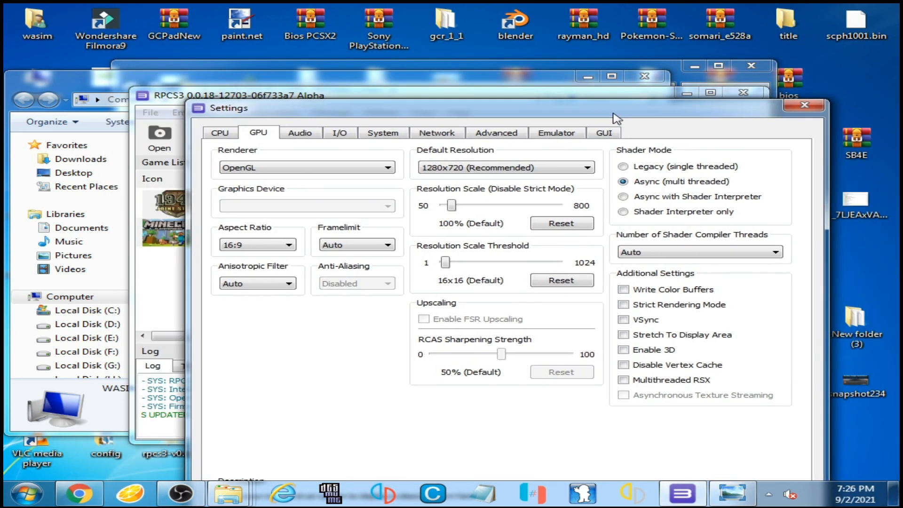
{"action": "left_click", "coordinate": [804, 105]}
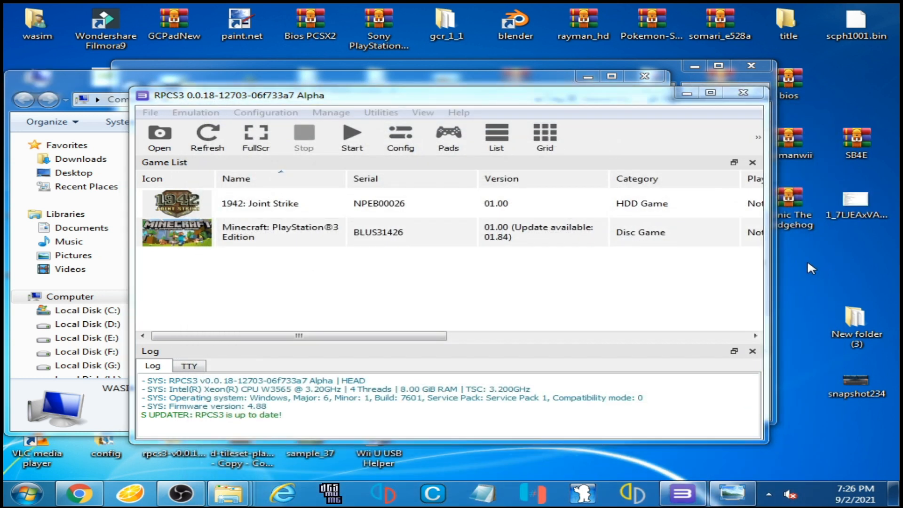
{"action": "right_click", "coordinate": [809, 268]}
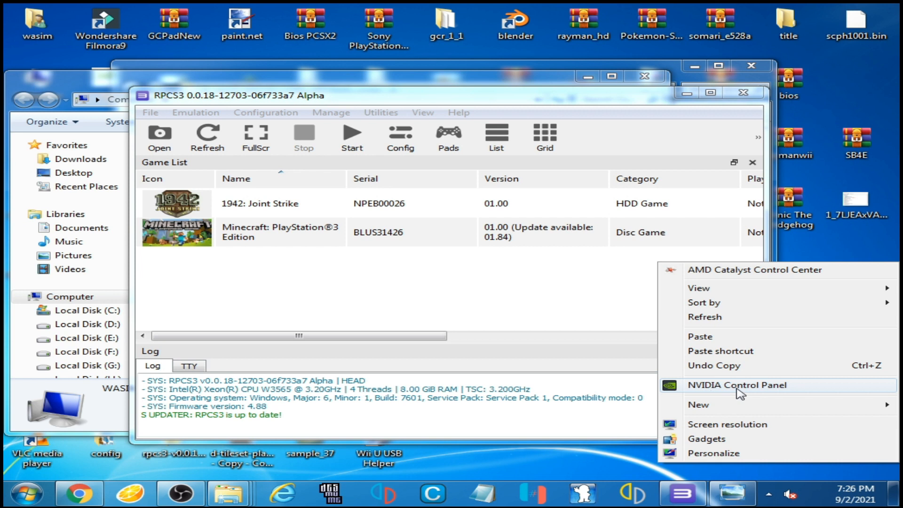
Step: Show NVIDIA Control Panel's System Information with GeForce GTX 750 on driver 353.62 and its version details
{"action": "left_click", "coordinate": [736, 385]}
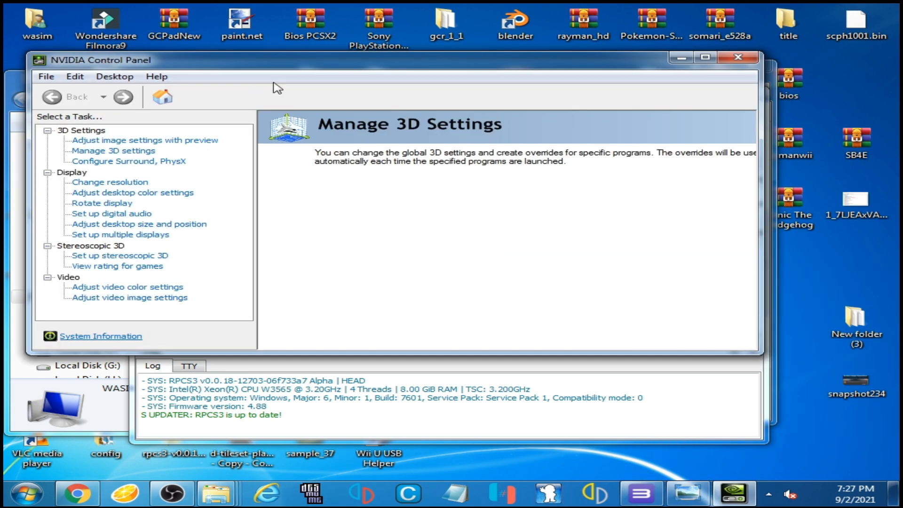
{"action": "mouse_move", "coordinate": [242, 144]}
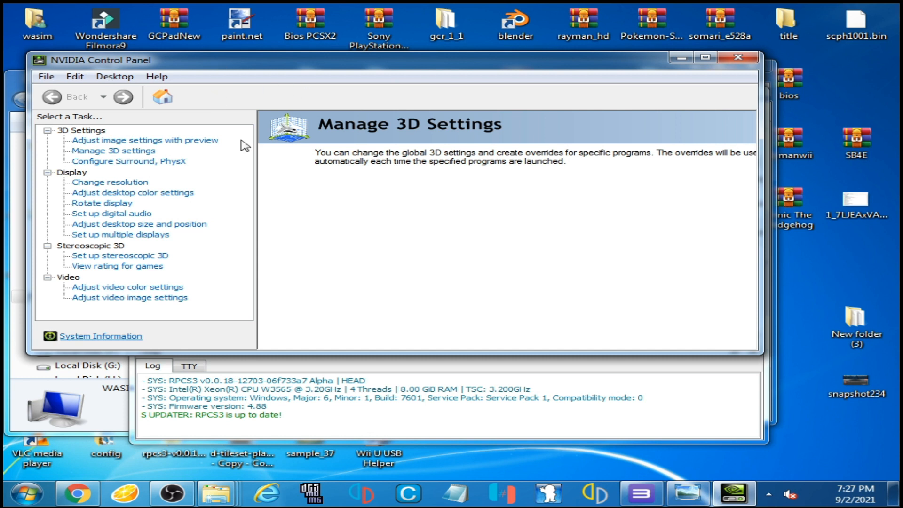
{"action": "left_click", "coordinate": [114, 151]}
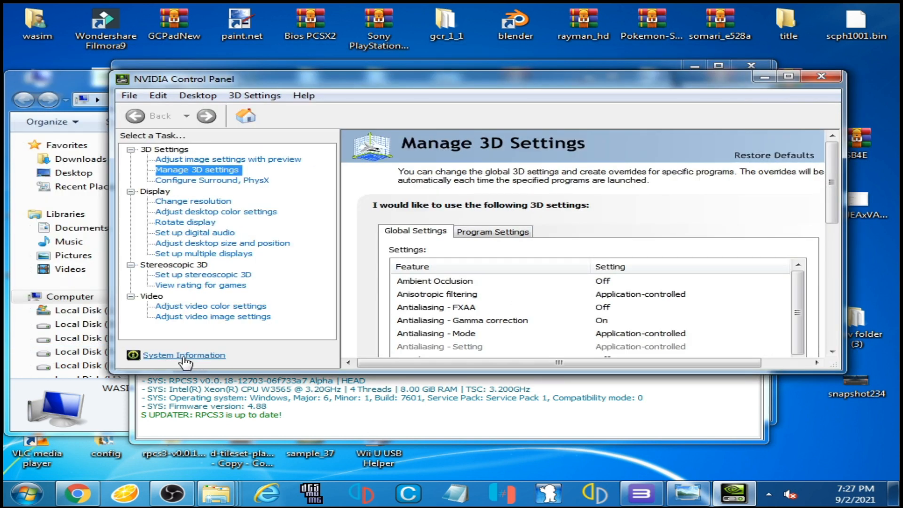
{"action": "left_click", "coordinate": [184, 354]}
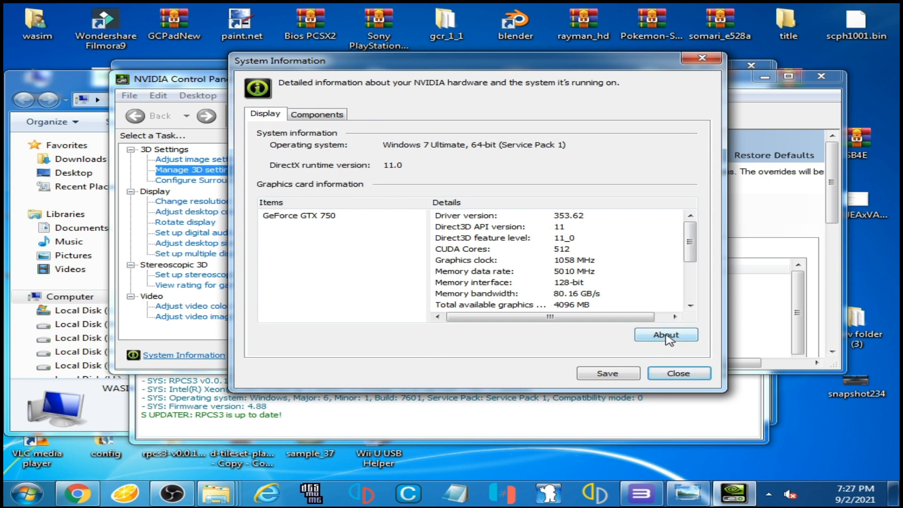
{"action": "left_click", "coordinate": [665, 335]}
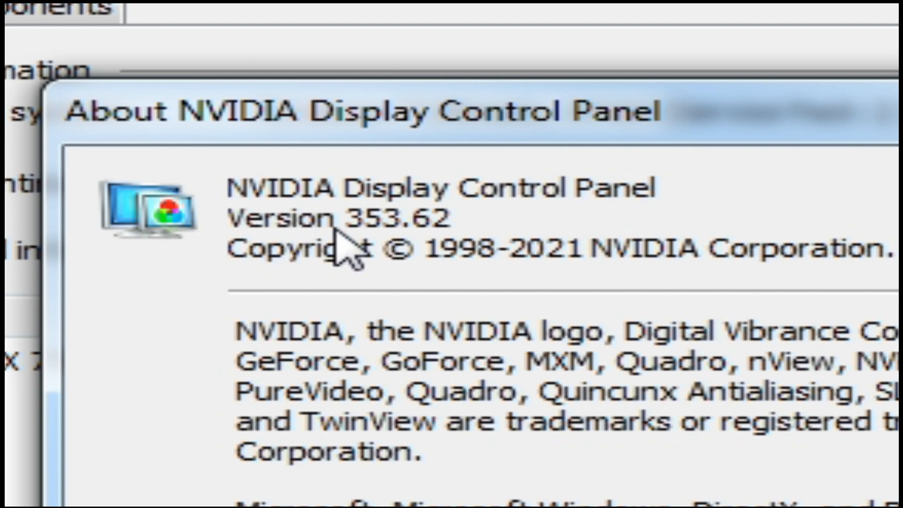
{"action": "mouse_move", "coordinate": [443, 253]}
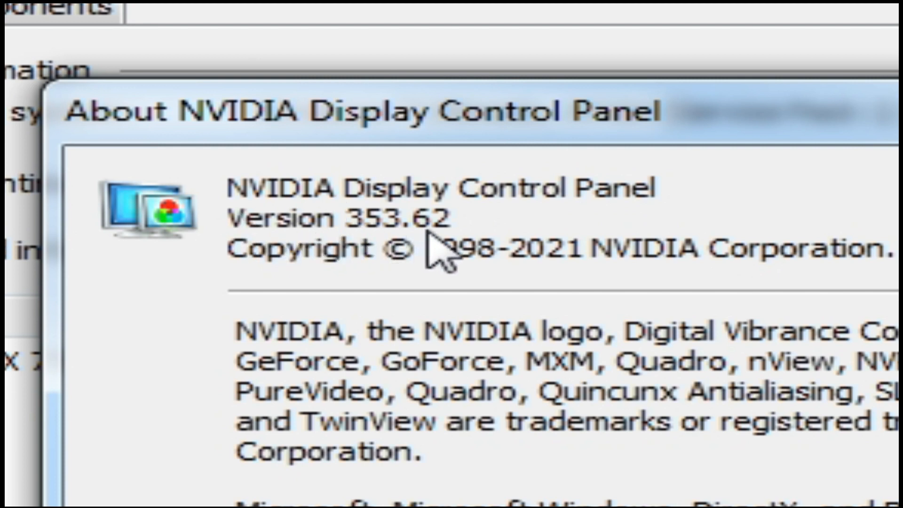
{"action": "mouse_move", "coordinate": [507, 248]}
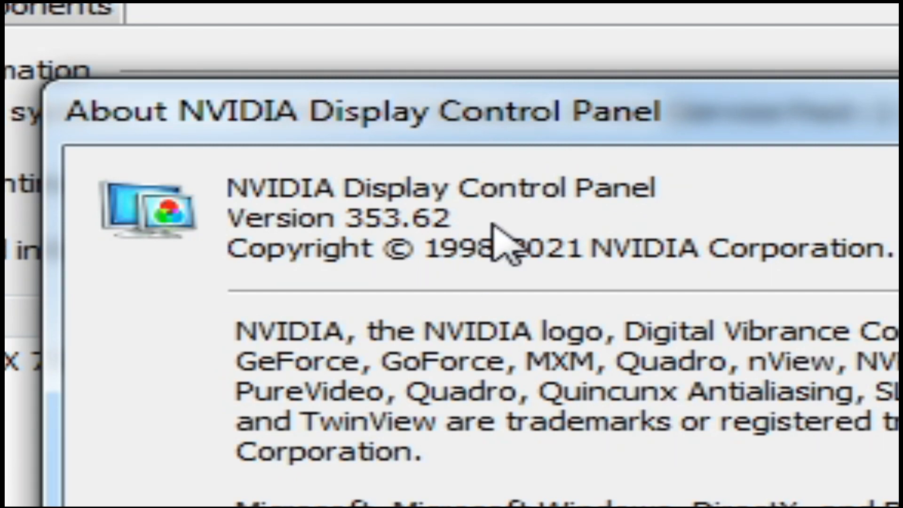
{"action": "mouse_move", "coordinate": [668, 293]}
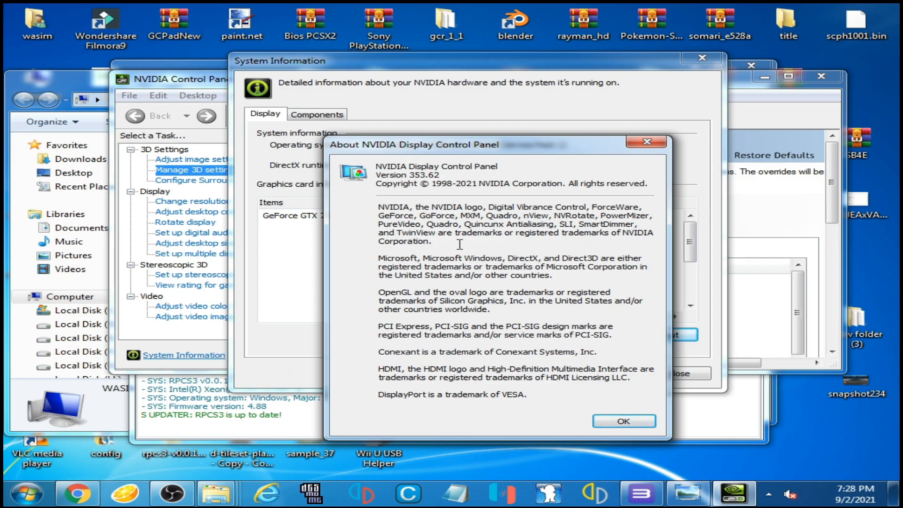
{"action": "left_click", "coordinate": [623, 421]}
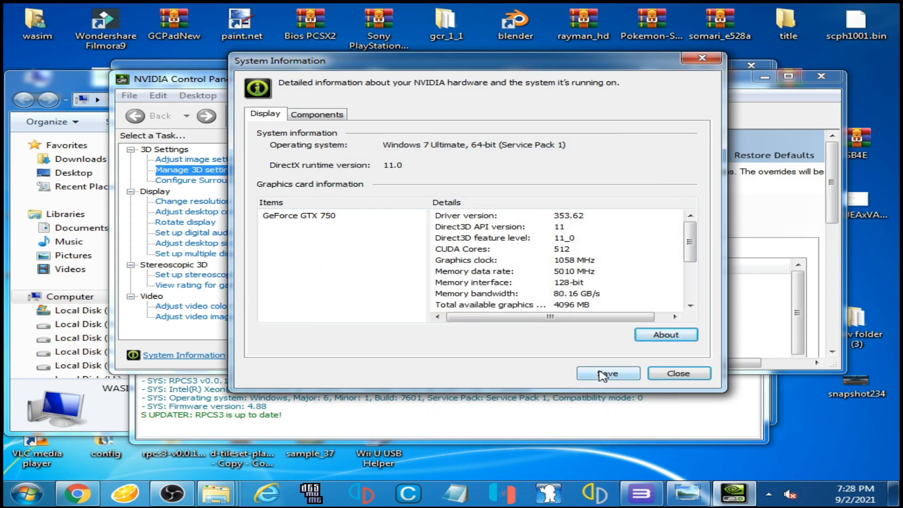
Step: Reopen Device Manager, expand Display adapters and bring up the GTX 750's actions including Uninstall
{"action": "left_click", "coordinate": [678, 373]}
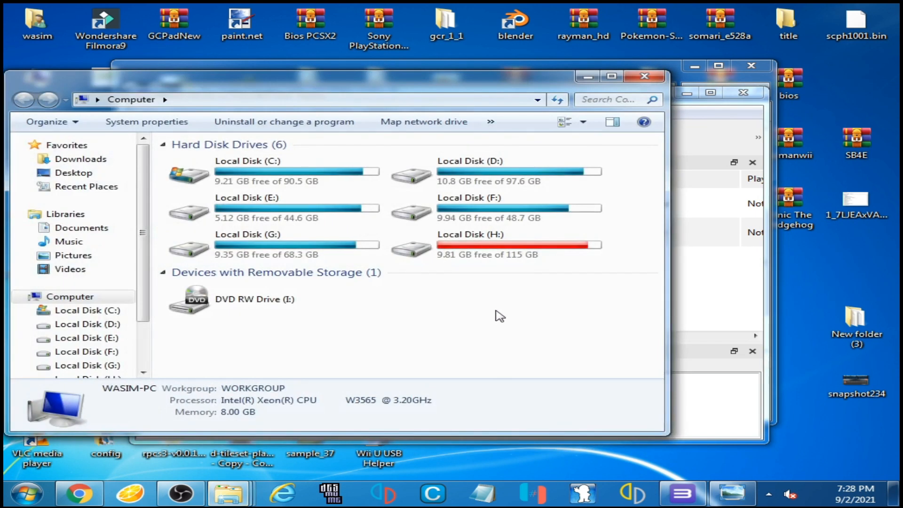
{"action": "left_click", "coordinate": [147, 121]}
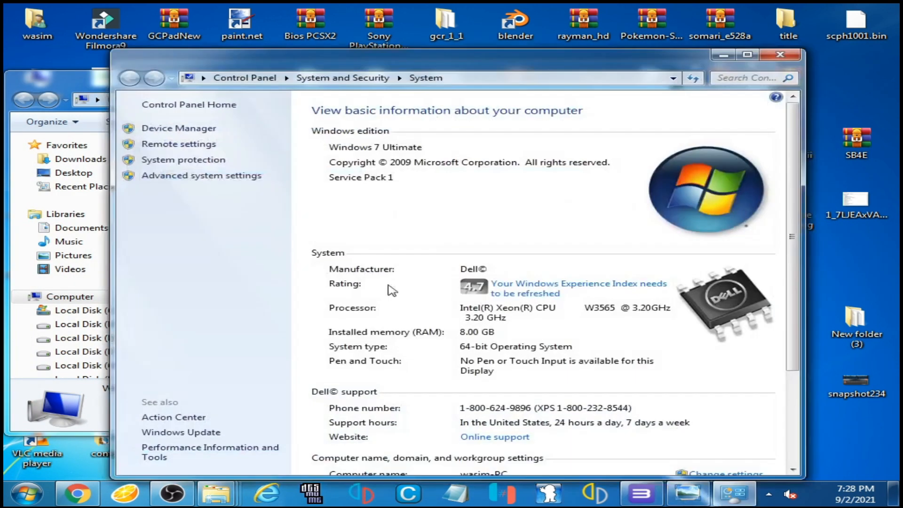
{"action": "left_click", "coordinate": [178, 128]}
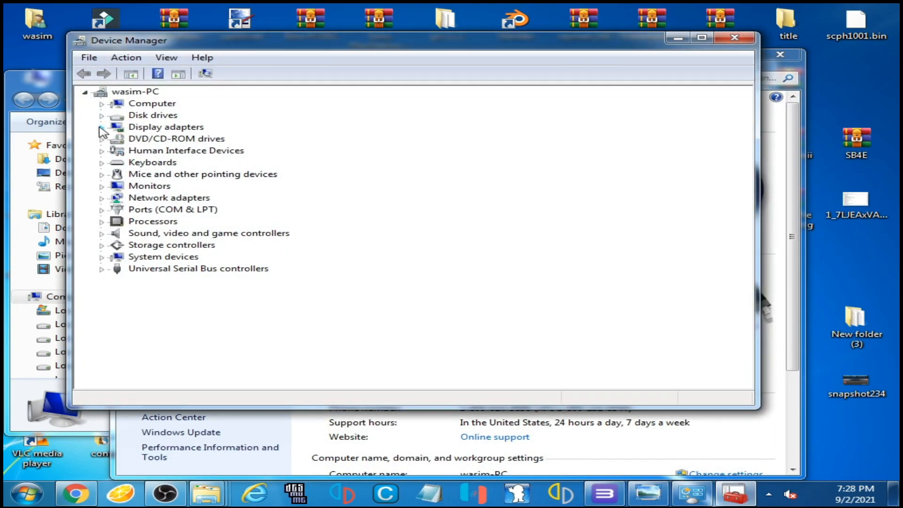
{"action": "left_click", "coordinate": [102, 127]}
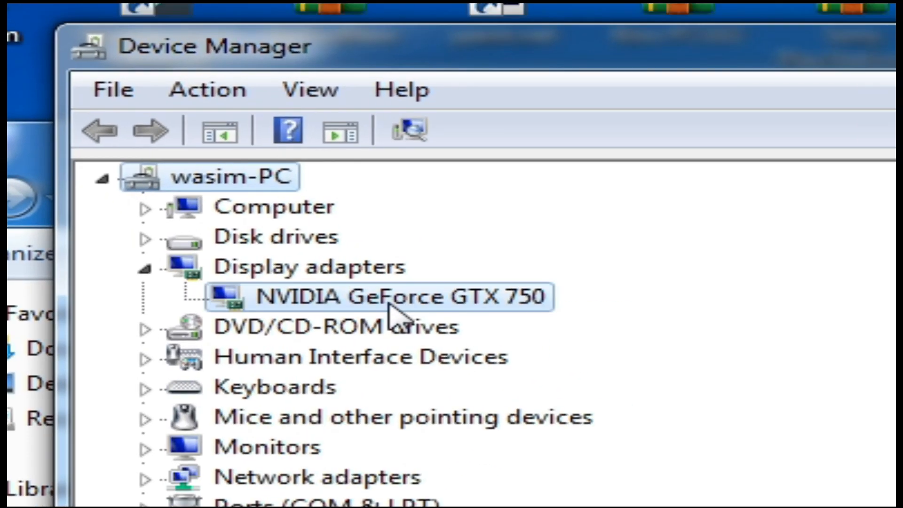
{"action": "right_click", "coordinate": [374, 296]}
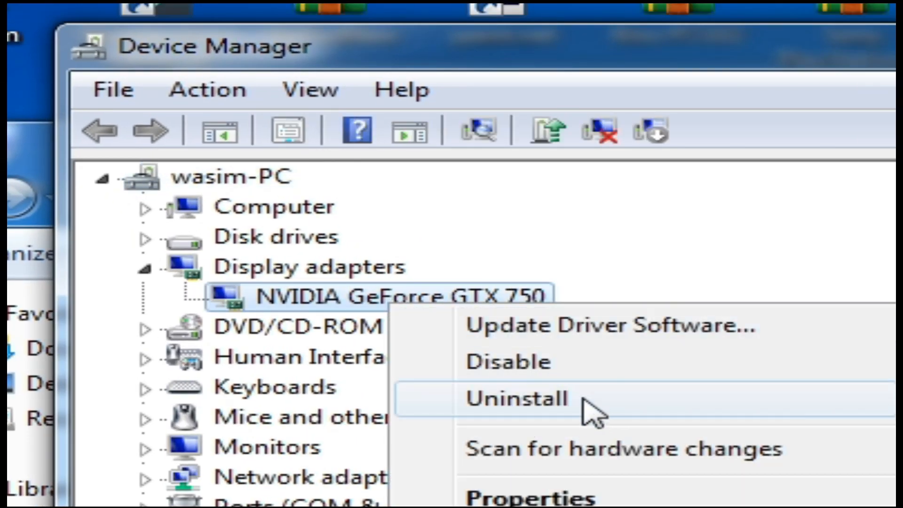
{"action": "mouse_move", "coordinate": [568, 420]}
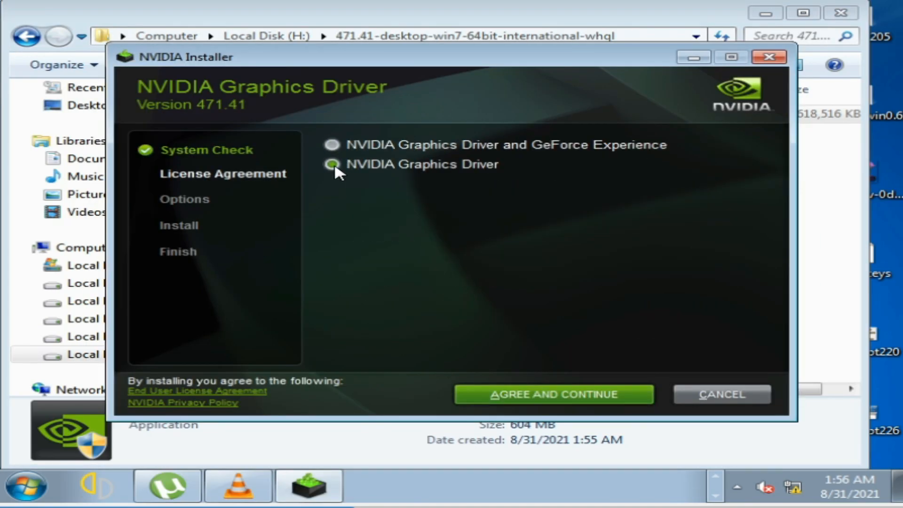
Step: Accept the driver-only license and proceed with a clean custom install of driver 471.41
{"action": "left_click", "coordinate": [553, 394]}
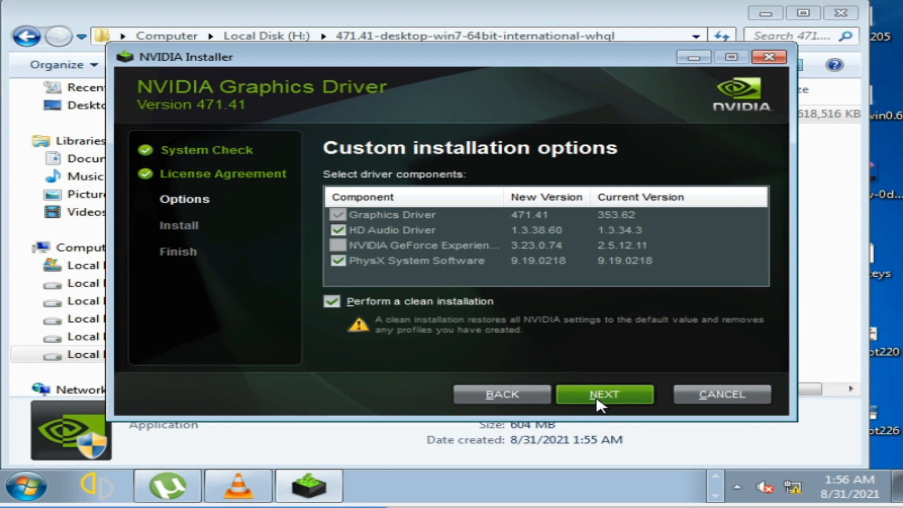
{"action": "left_click", "coordinate": [604, 394]}
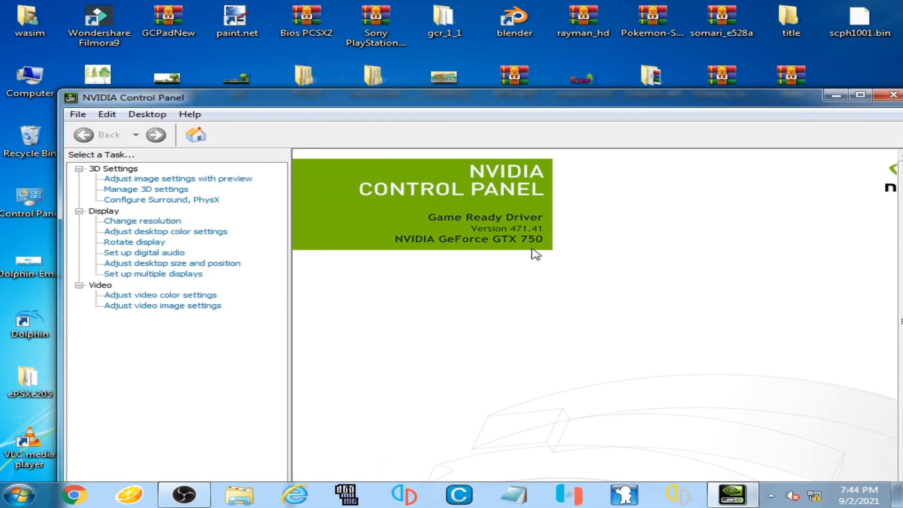
{"action": "mouse_move", "coordinate": [469, 225]}
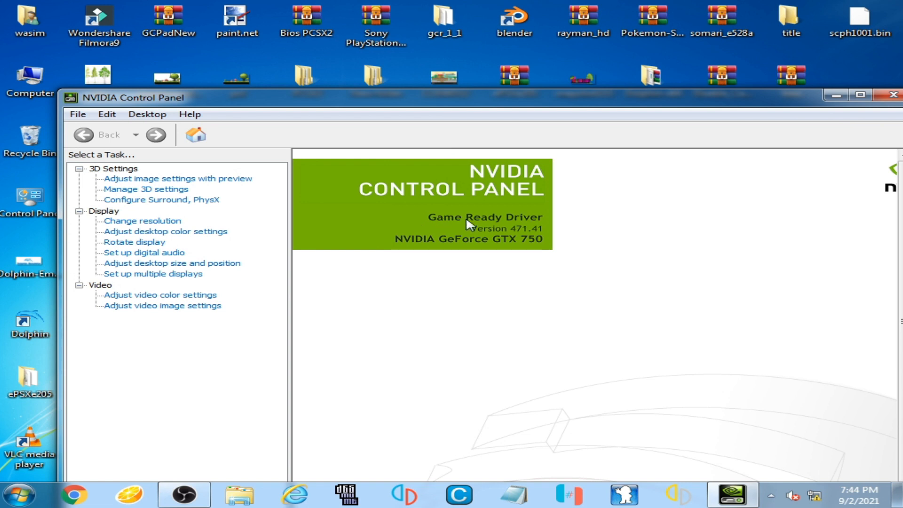
{"action": "mouse_move", "coordinate": [506, 236]}
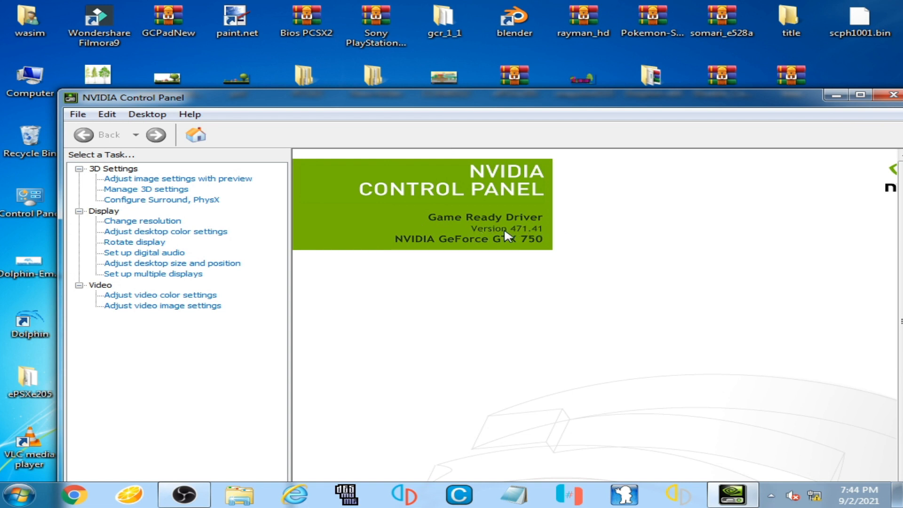
{"action": "mouse_move", "coordinate": [526, 236]}
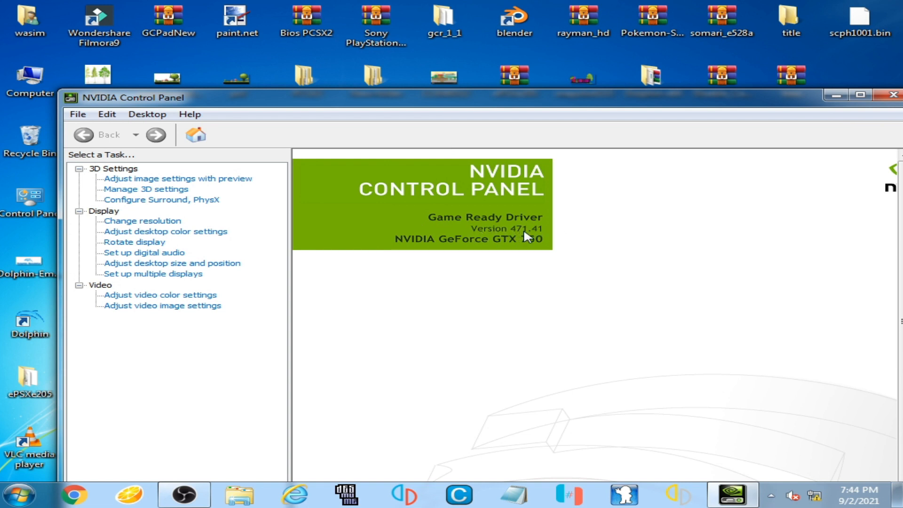
{"action": "mouse_move", "coordinate": [541, 236]}
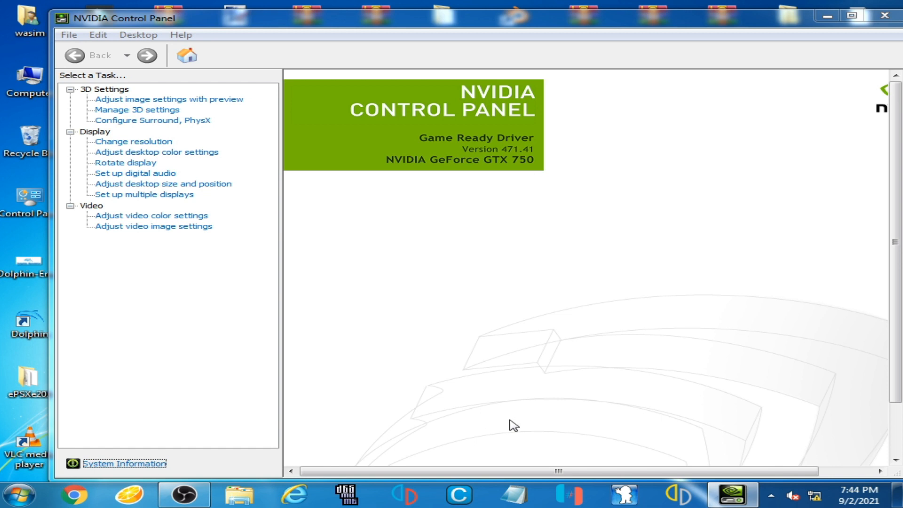
Step: Confirm driver 471.41 on the GTX 750 in System Information, then close the window
{"action": "left_click", "coordinate": [124, 463]}
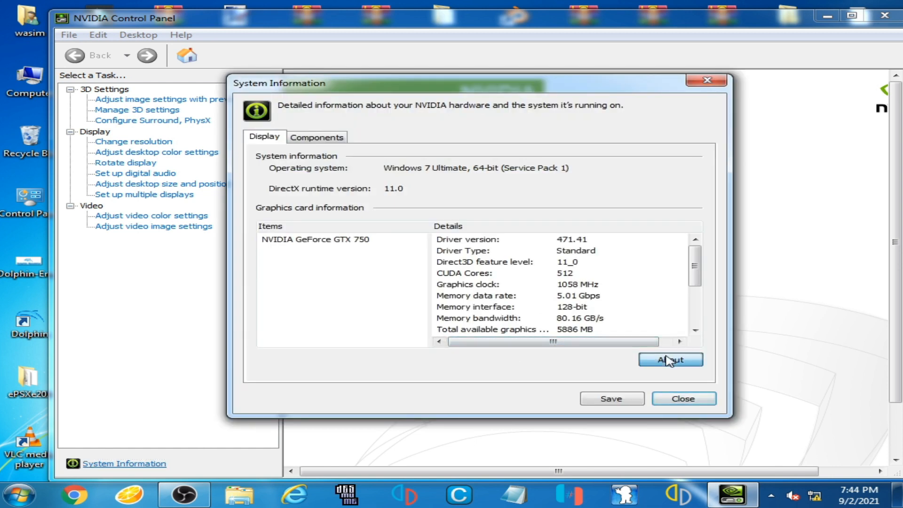
{"action": "left_click", "coordinate": [669, 359]}
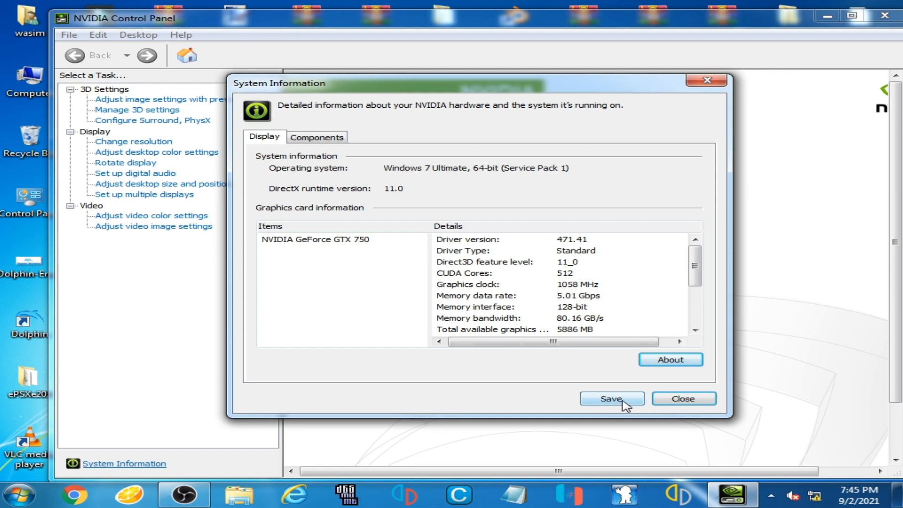
{"action": "left_click", "coordinate": [683, 399]}
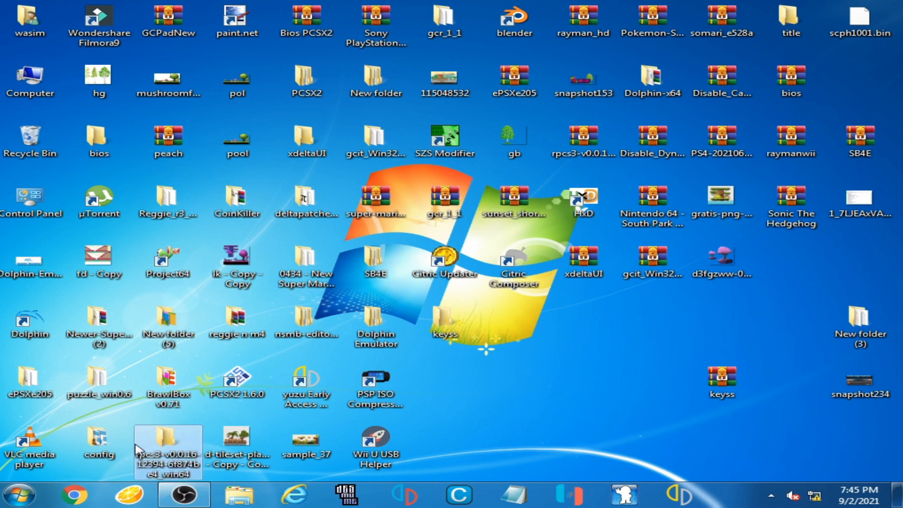
Step: Relaunch rpcs3.exe and show GPU settings with Vulkan renderer on the GeForce GTX 750
{"action": "double_click", "coordinate": [168, 446]}
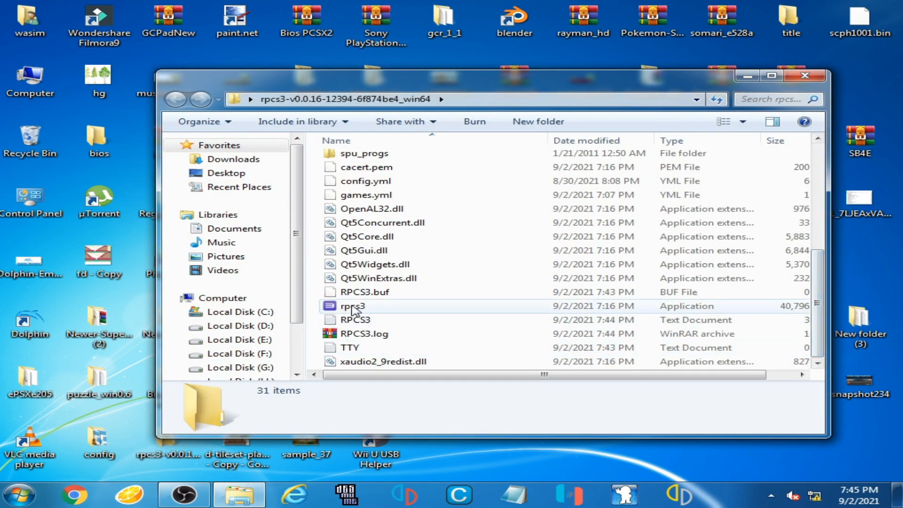
{"action": "double_click", "coordinate": [352, 306]}
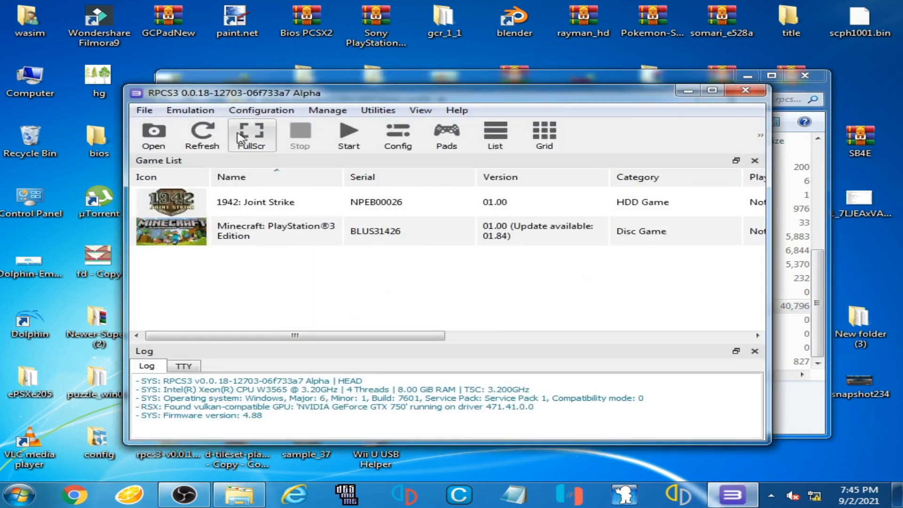
{"action": "left_click", "coordinate": [260, 110]}
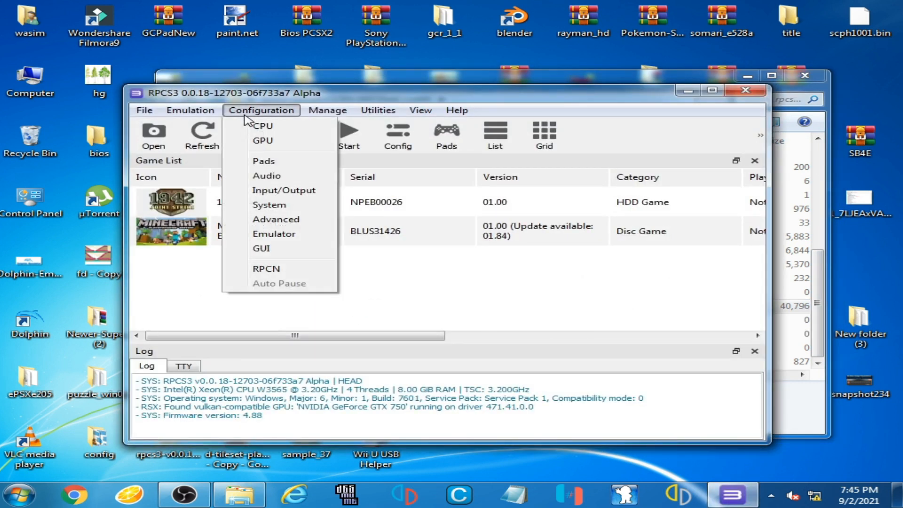
{"action": "left_click", "coordinate": [263, 140]}
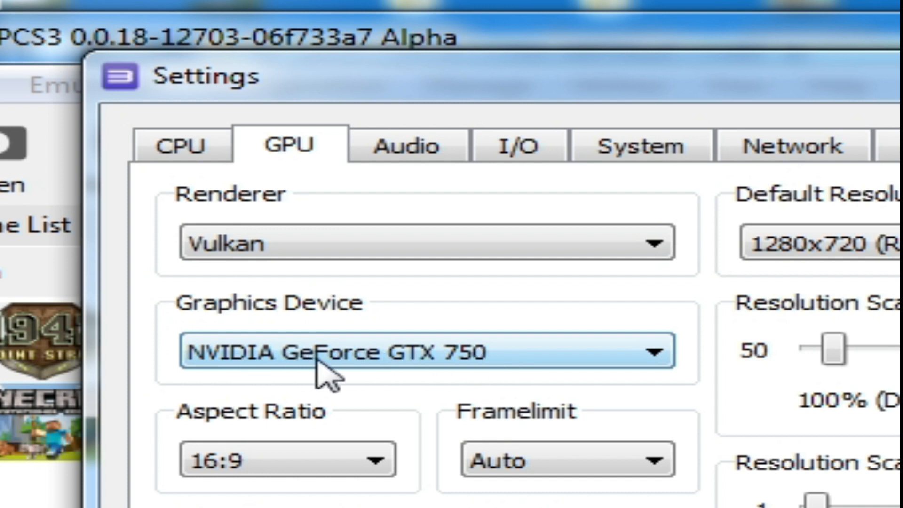
{"action": "mouse_move", "coordinate": [567, 369]}
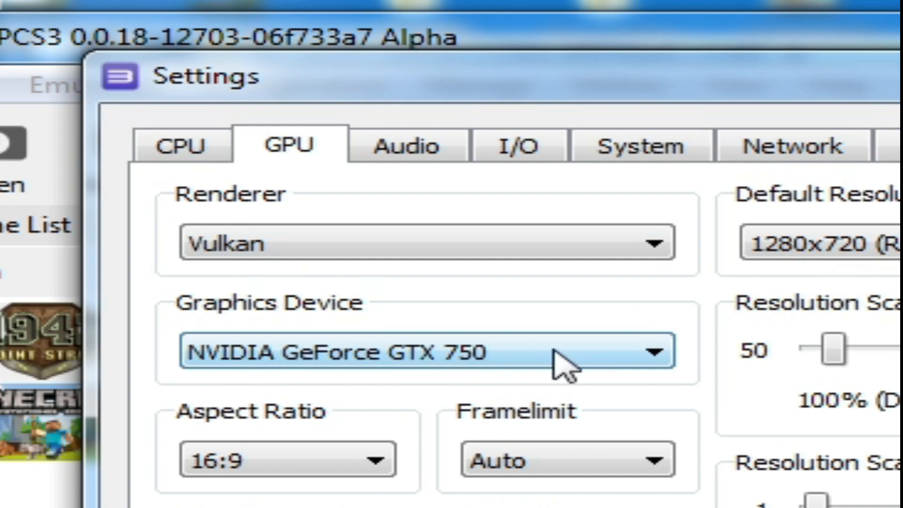